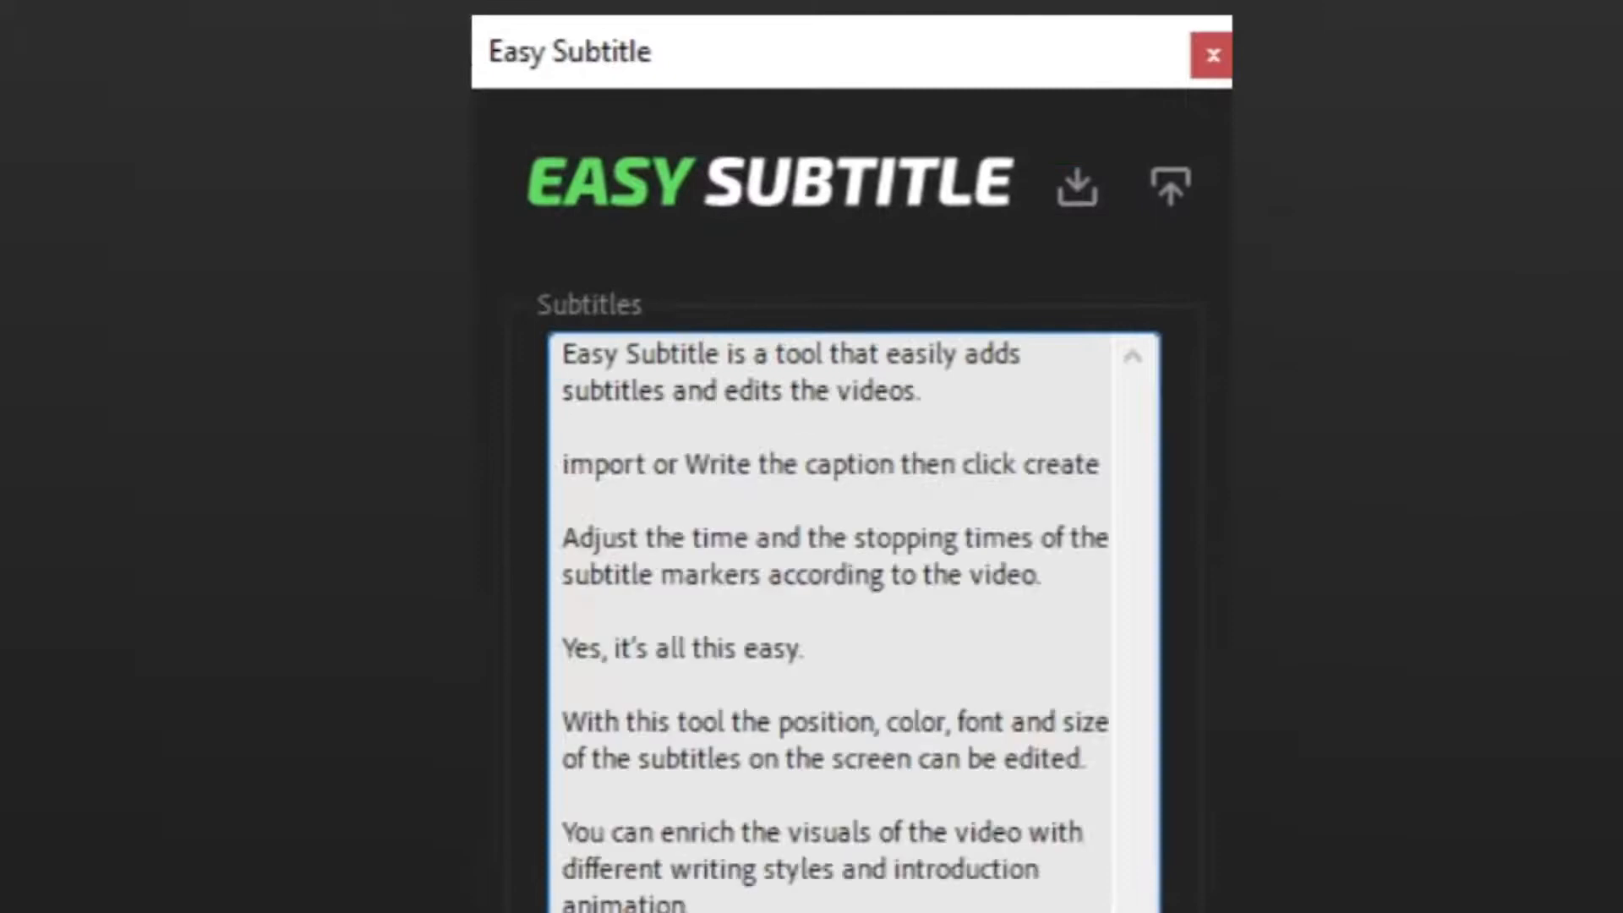
Step: Create the subtitles from the entered caption text and switch to the composition timeline
left_click(1211, 54)
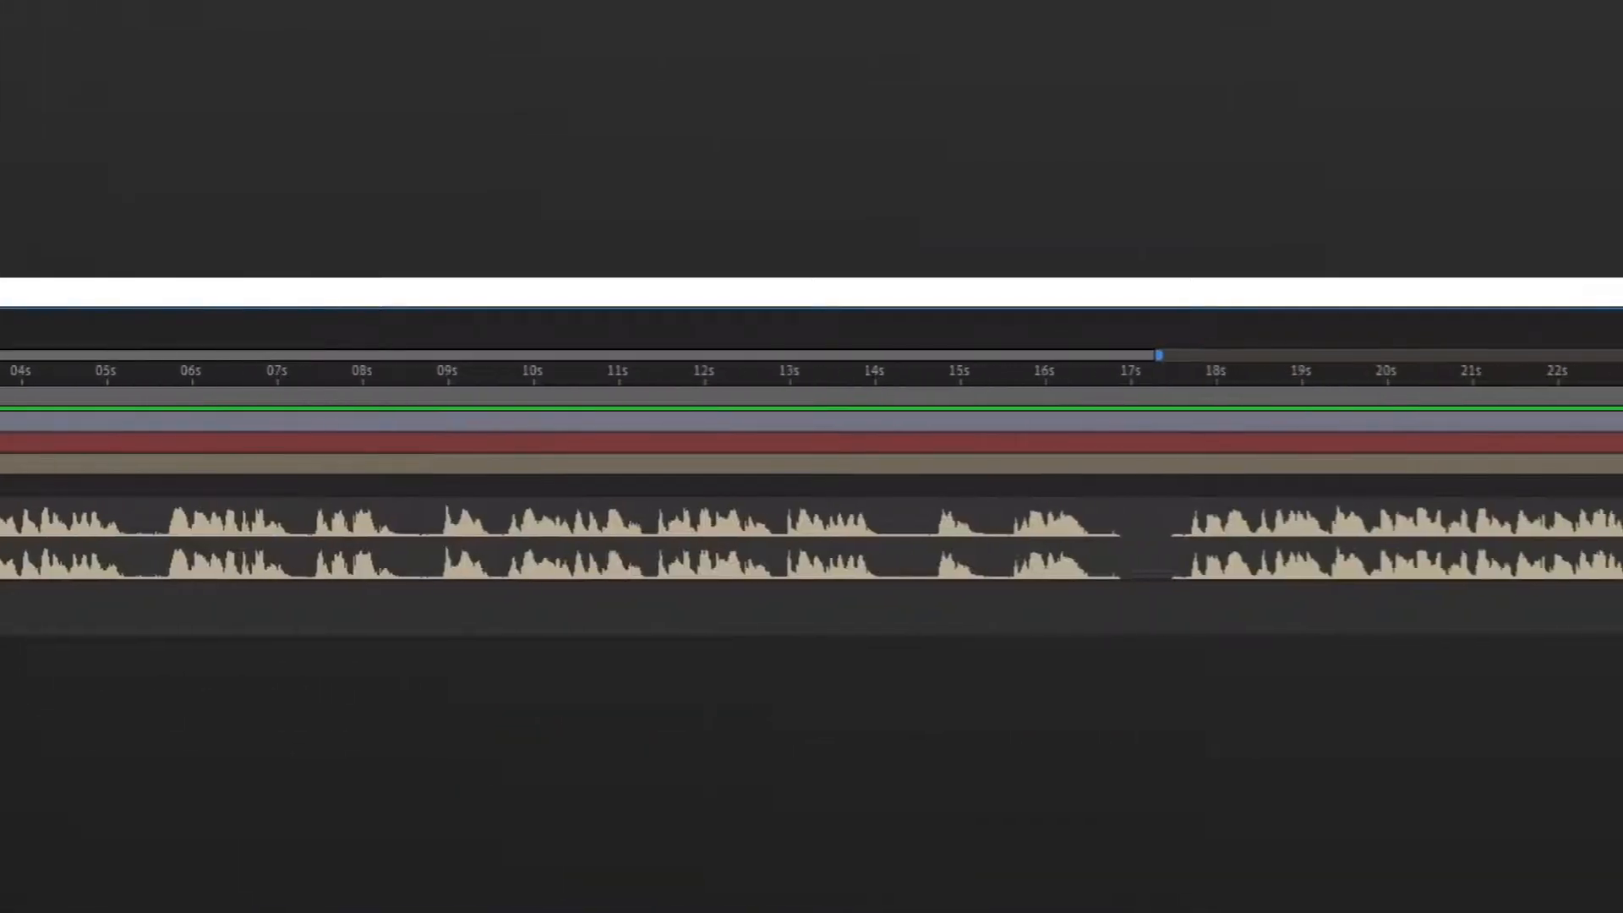